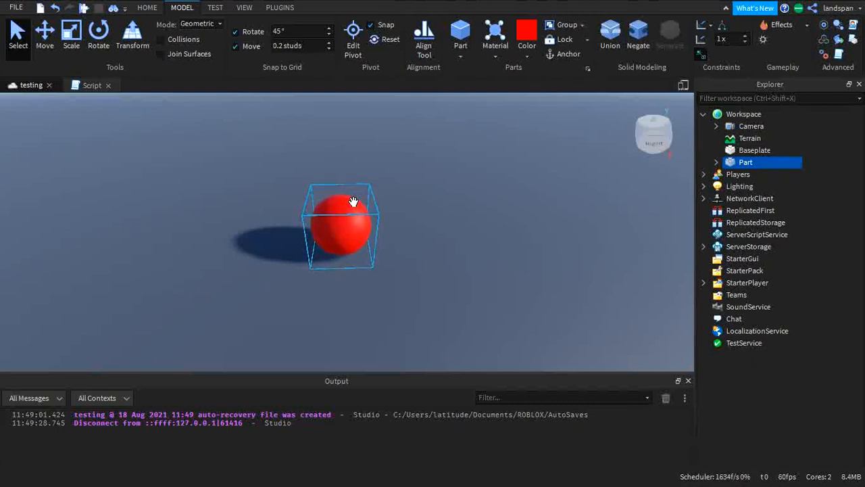
Start a playtest to try the touch-and-weld script with the sphere held 10 studs overhead.
click(92, 84)
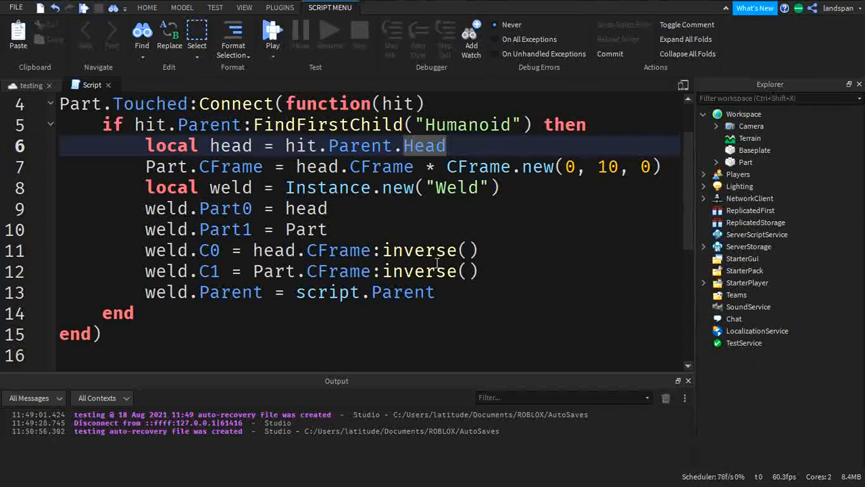
scroll(down, 3)
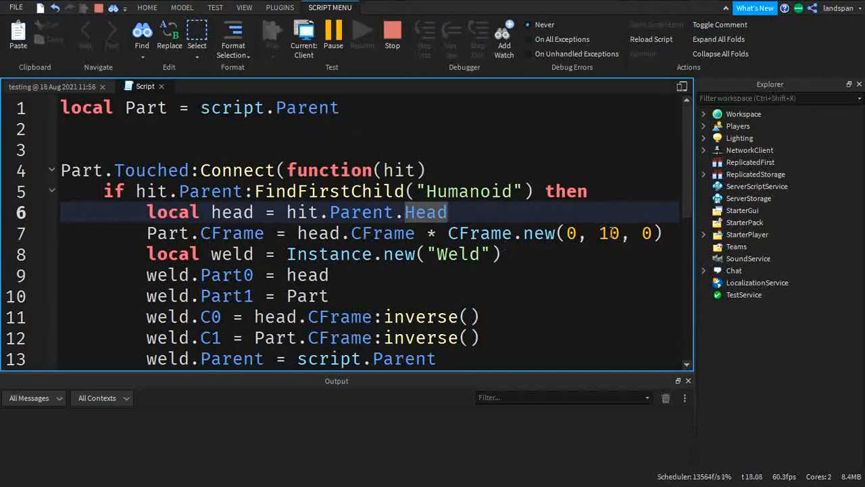
click(181, 8)
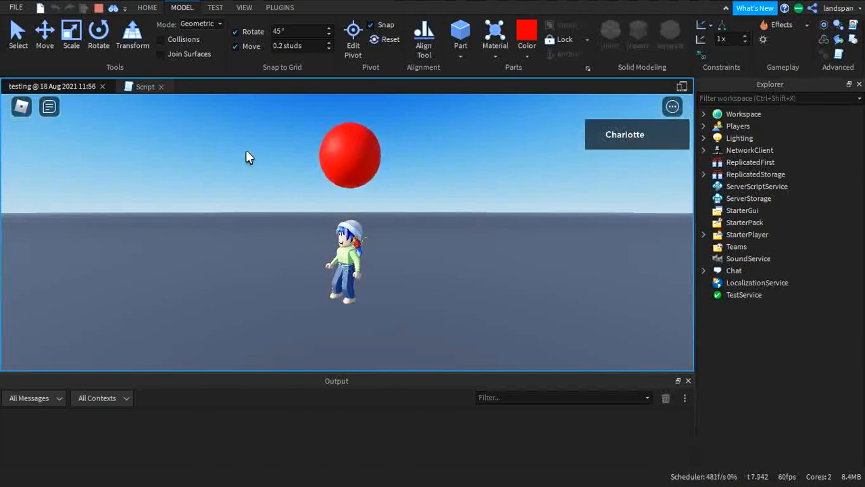